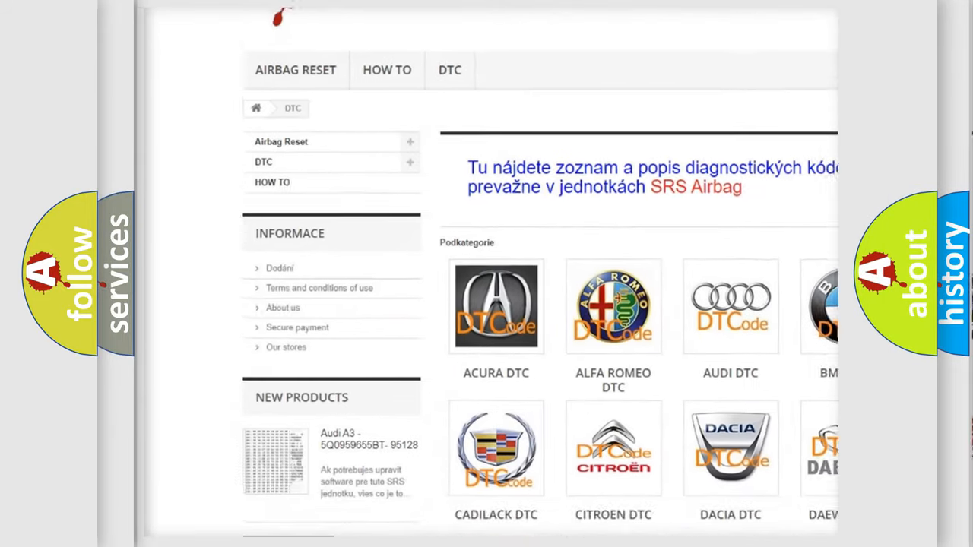
pyautogui.scroll(-3)
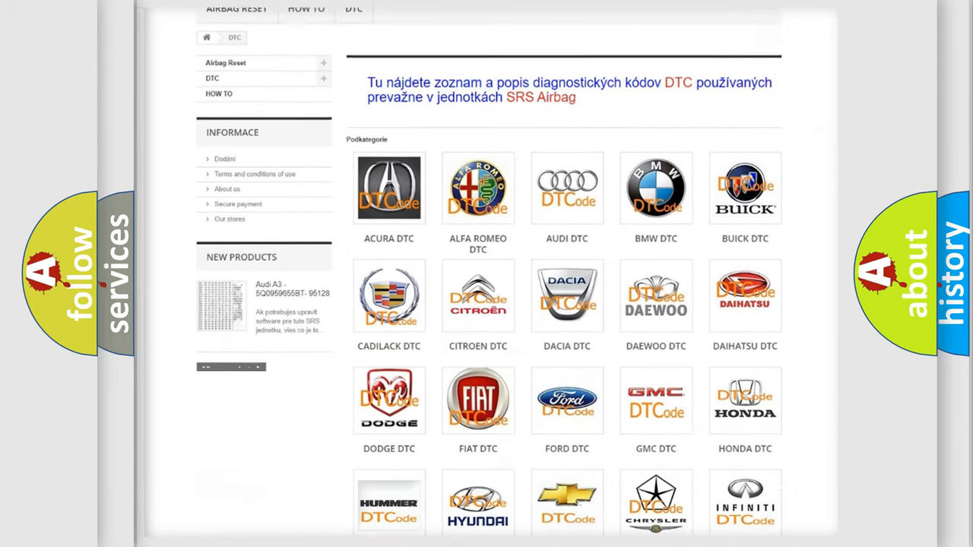
pyautogui.scroll(-3)
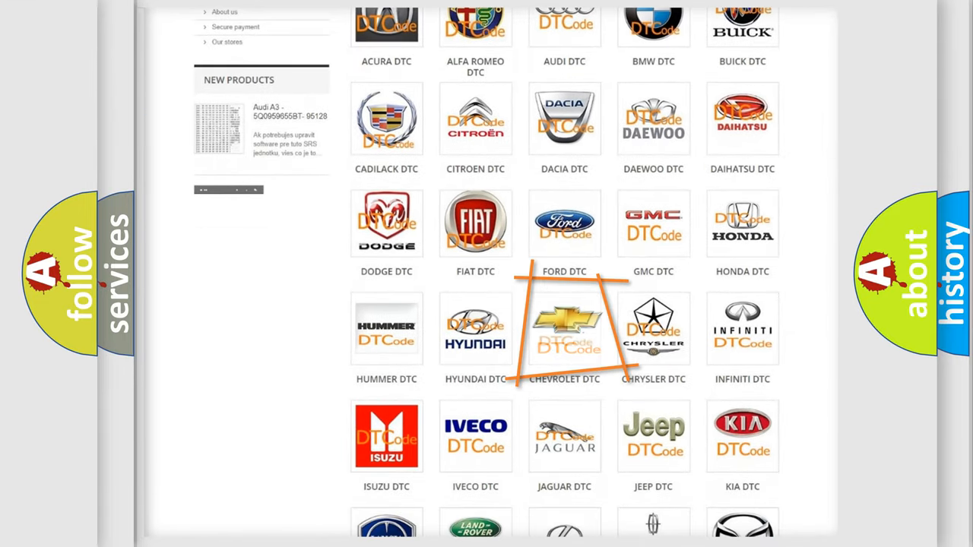